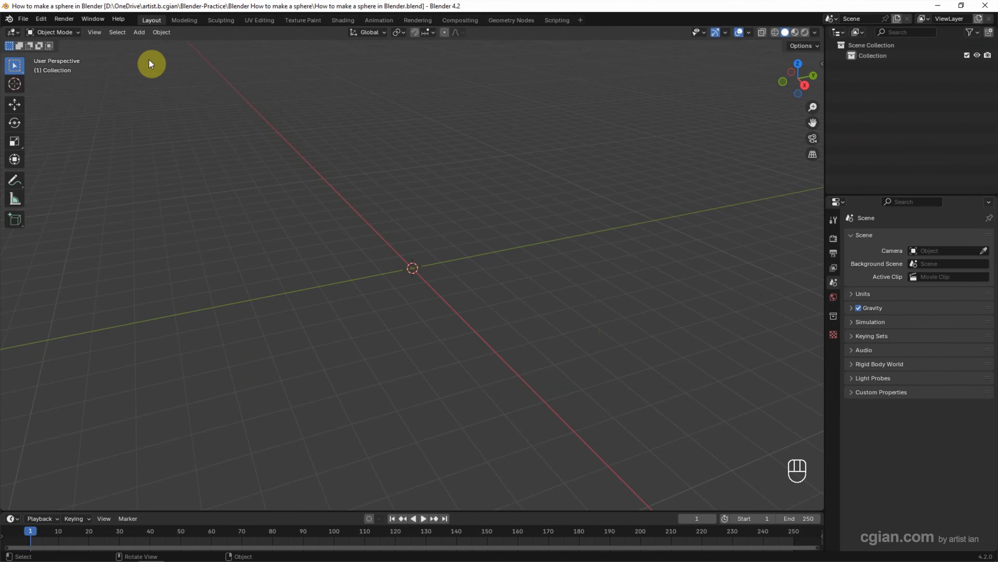
Step: Add a UV sphere at the origin and enable the Wireframe viewport overlay
left_click(139, 33)
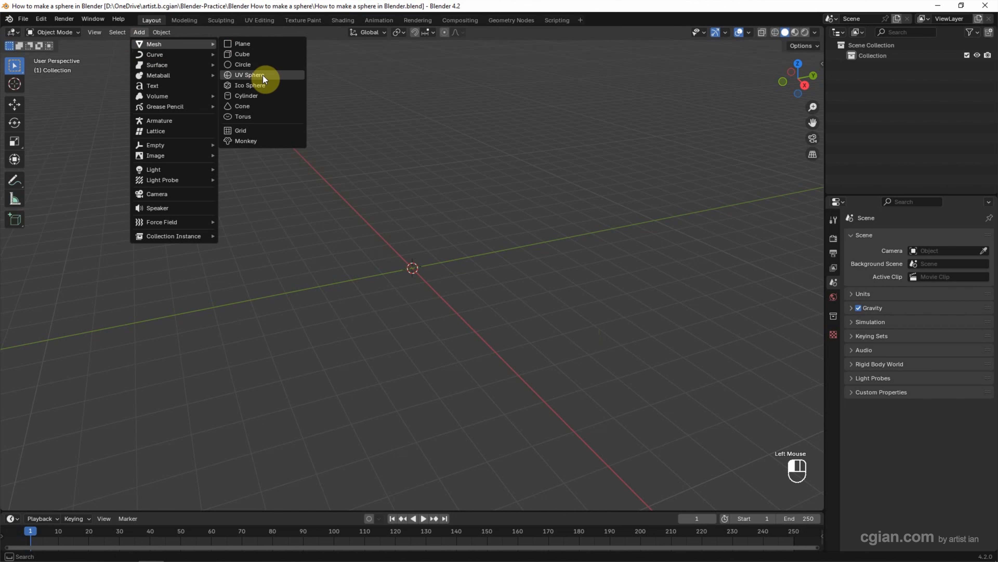
left_click(248, 75)
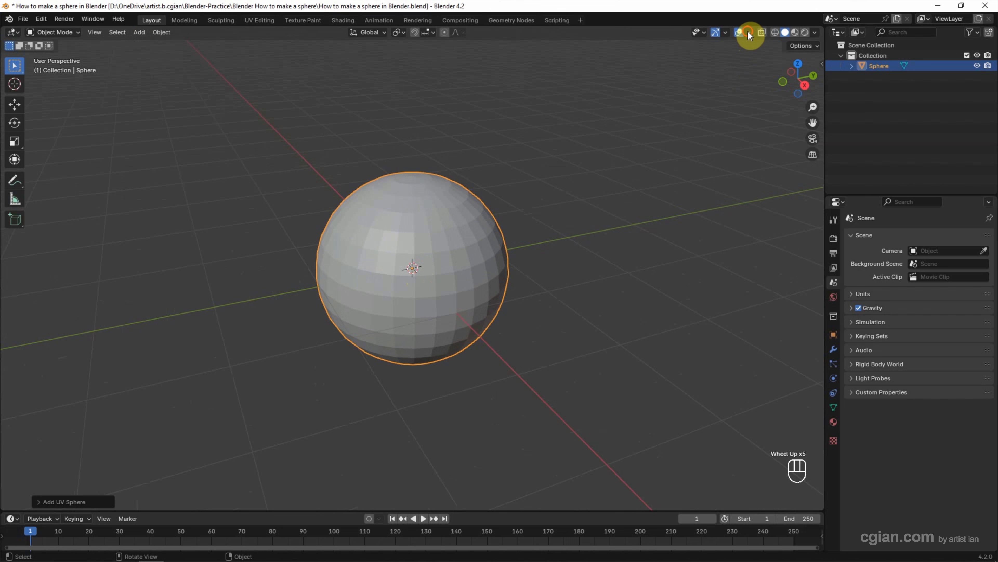
left_click(747, 32)
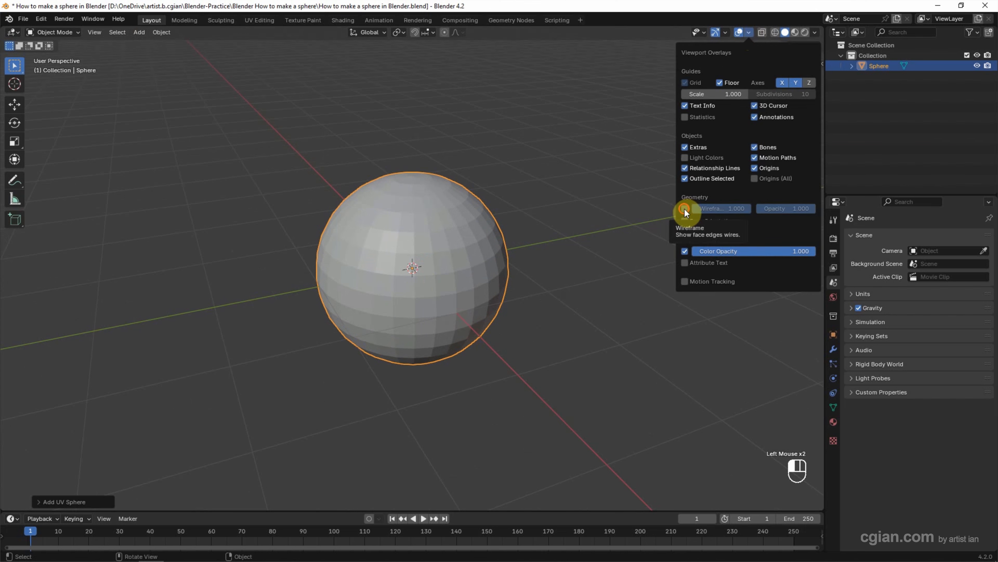
left_click(685, 209)
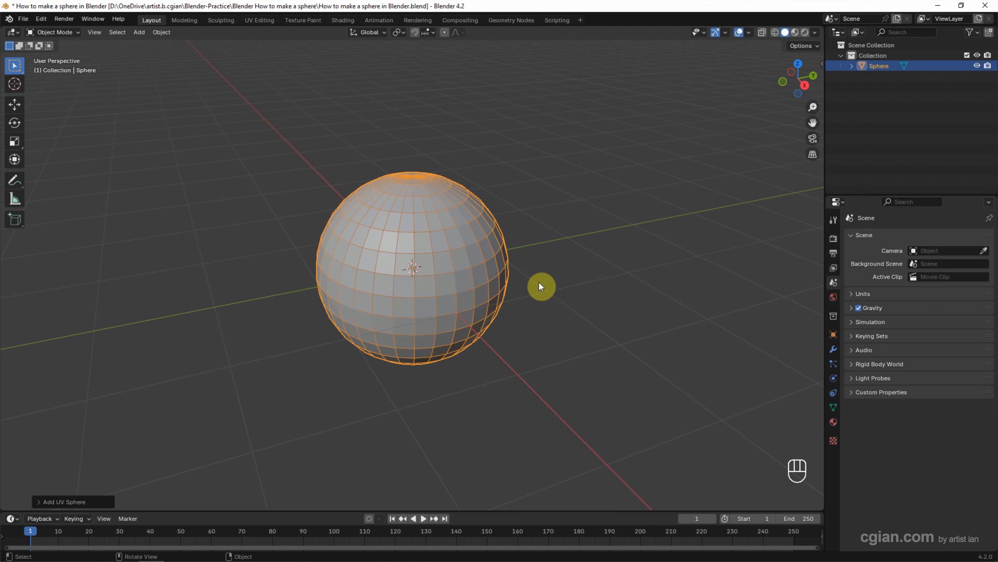
mouse_move(483, 278)
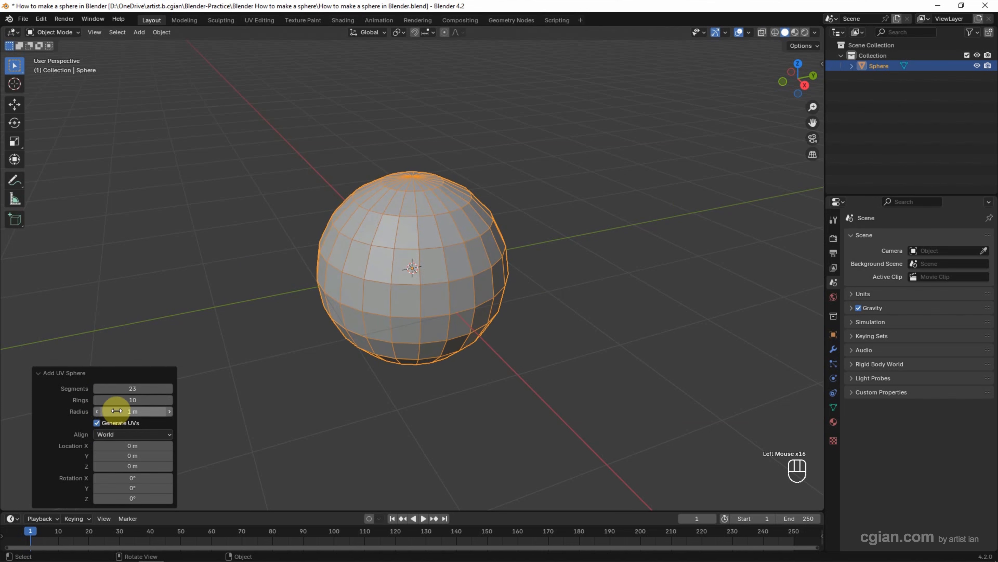
Step: Enlarge the UV sphere's radius and switch to the Move tool to shift it along Y
left_click_drag(118, 411, 137, 411)
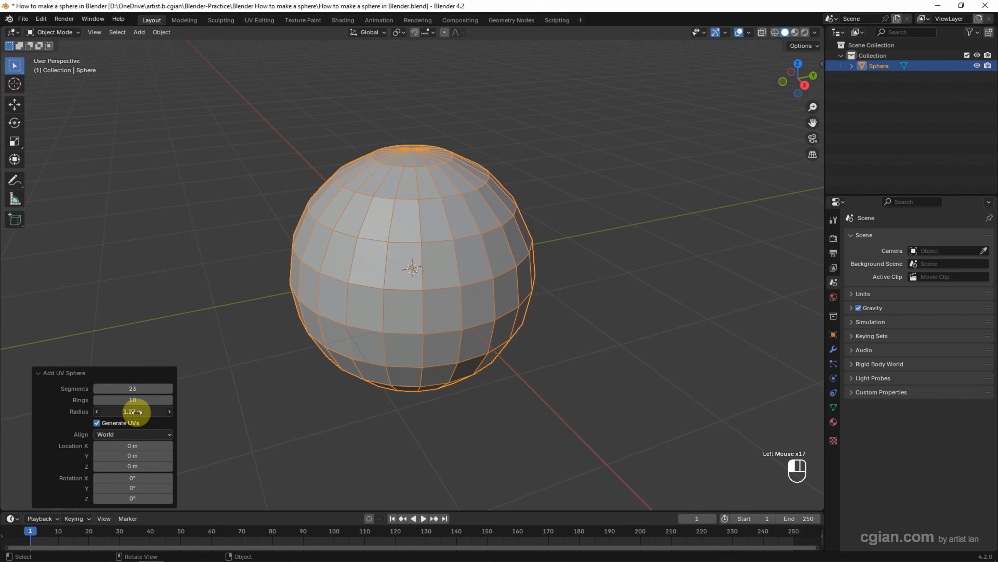
left_click(133, 411)
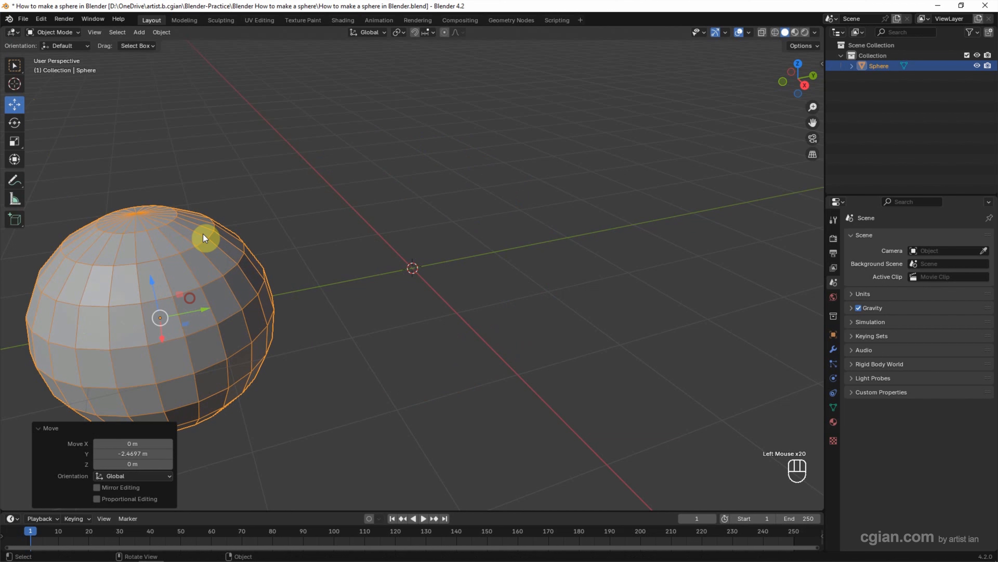
Step: Add an icosphere with 2 subdivisions and move it about 3.4 m along positive Y
left_click(138, 32)
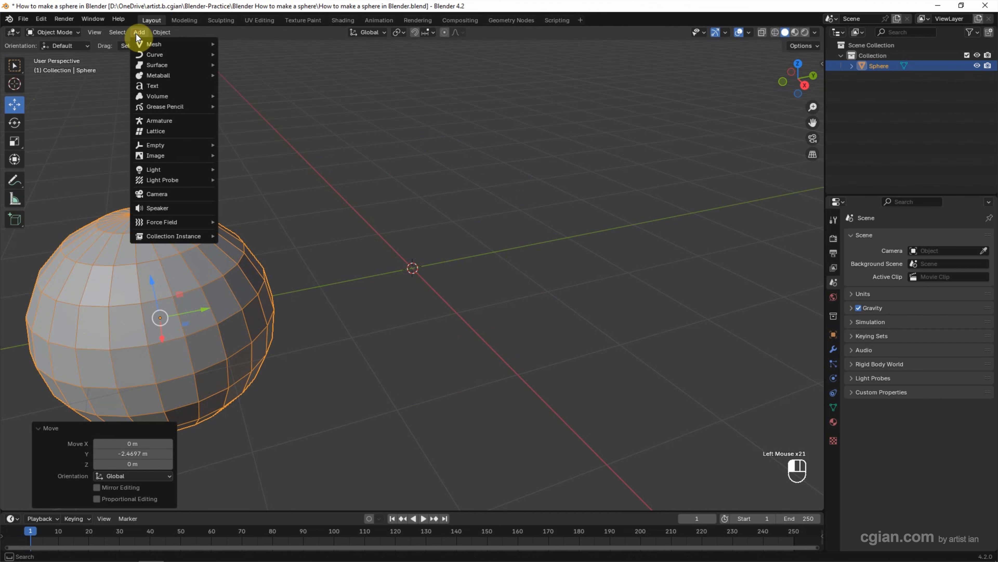
mouse_move(154, 44)
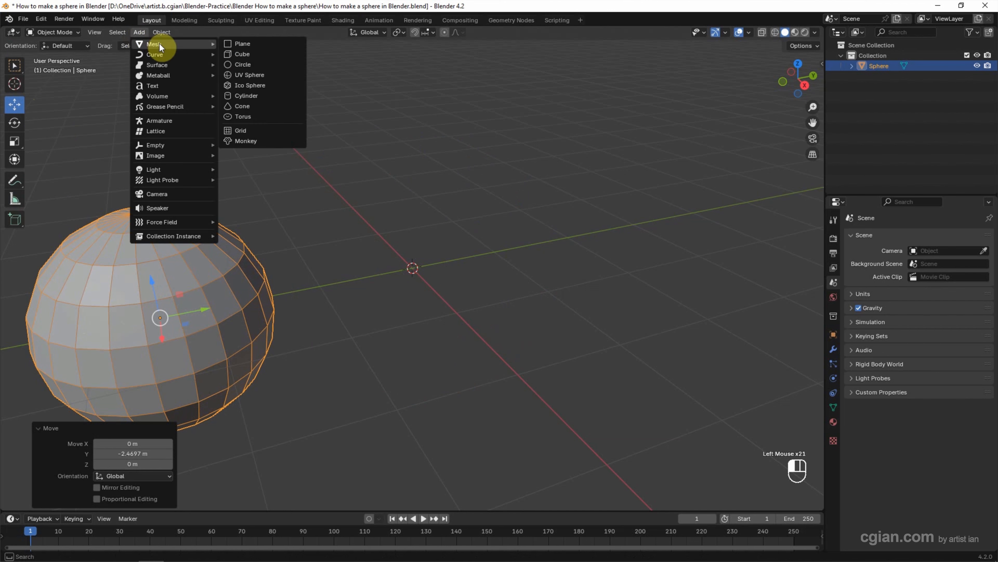
mouse_move(277, 86)
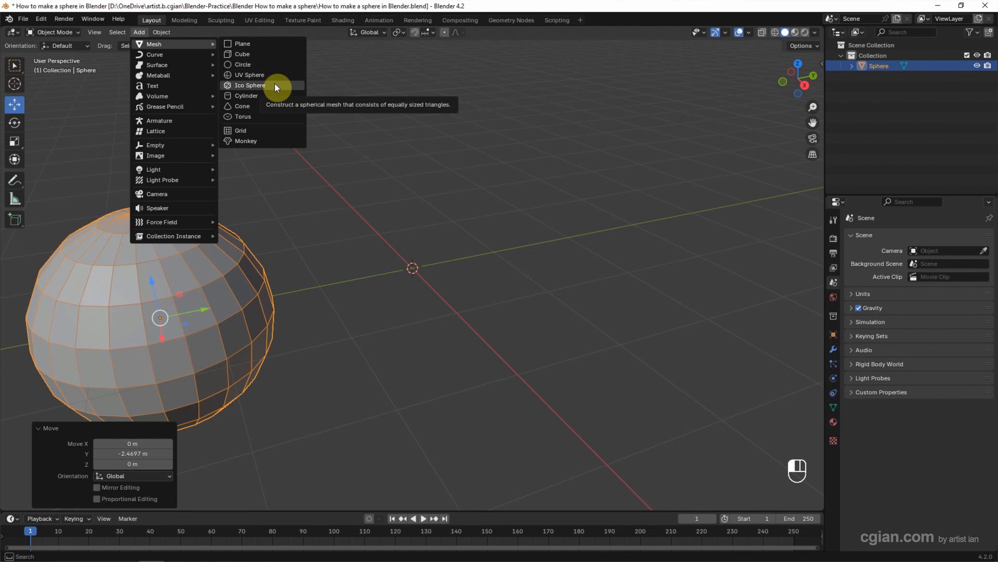
left_click(250, 85)
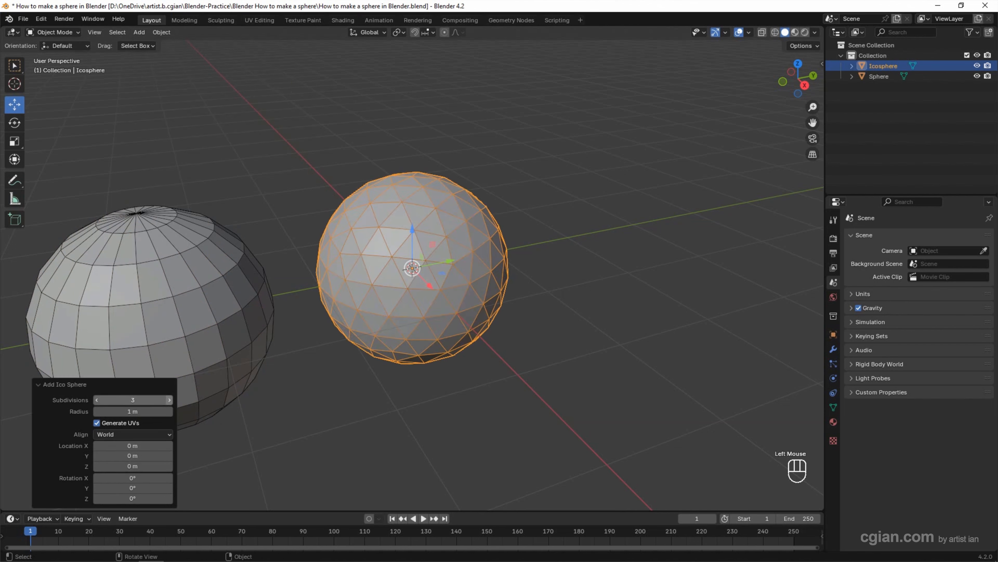
left_click(97, 400)
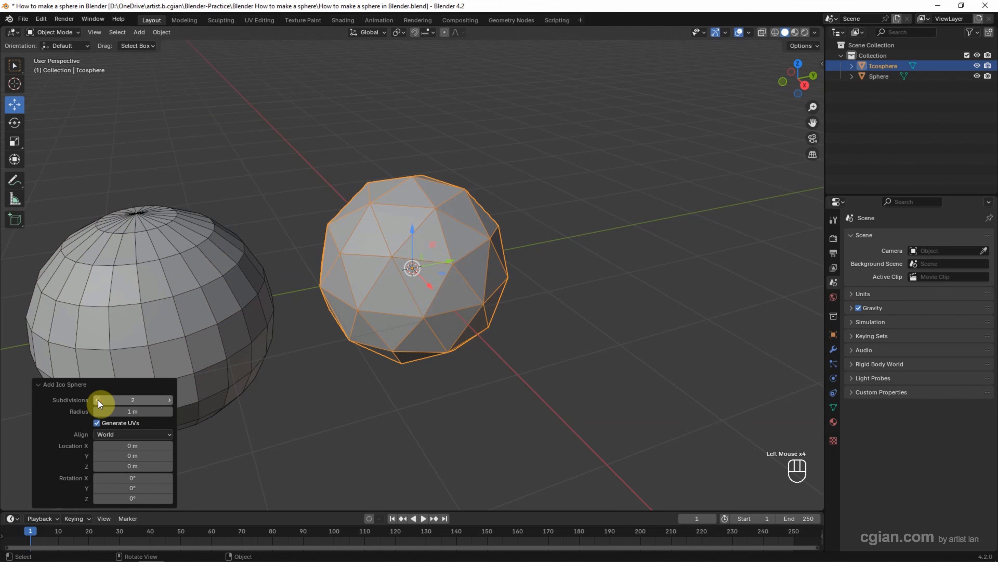
left_click_drag(411, 267, 608, 237)
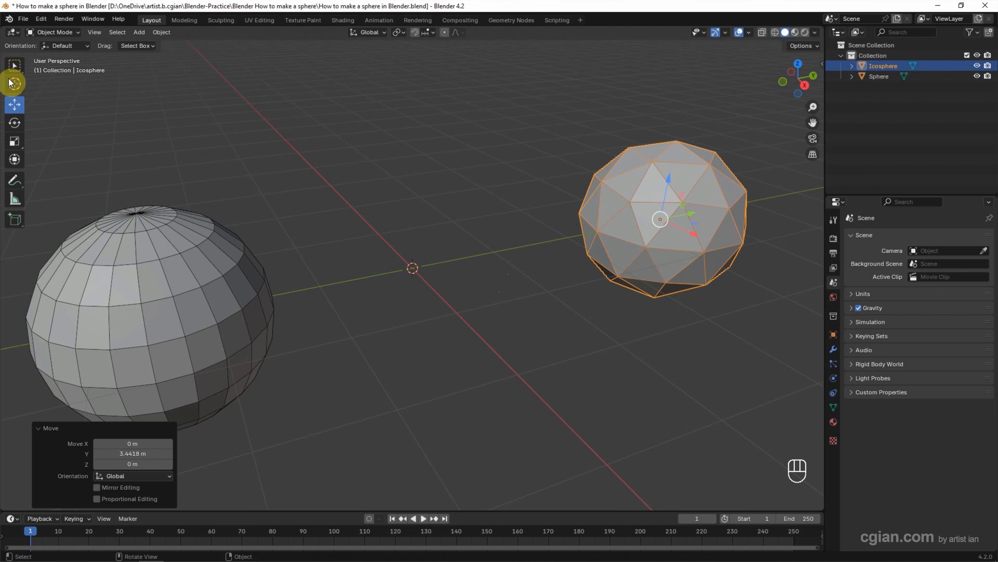
Step: In Preferences > Get Extensions, search 'extra mesh o' and install Extra Mesh Objects
left_click(41, 18)
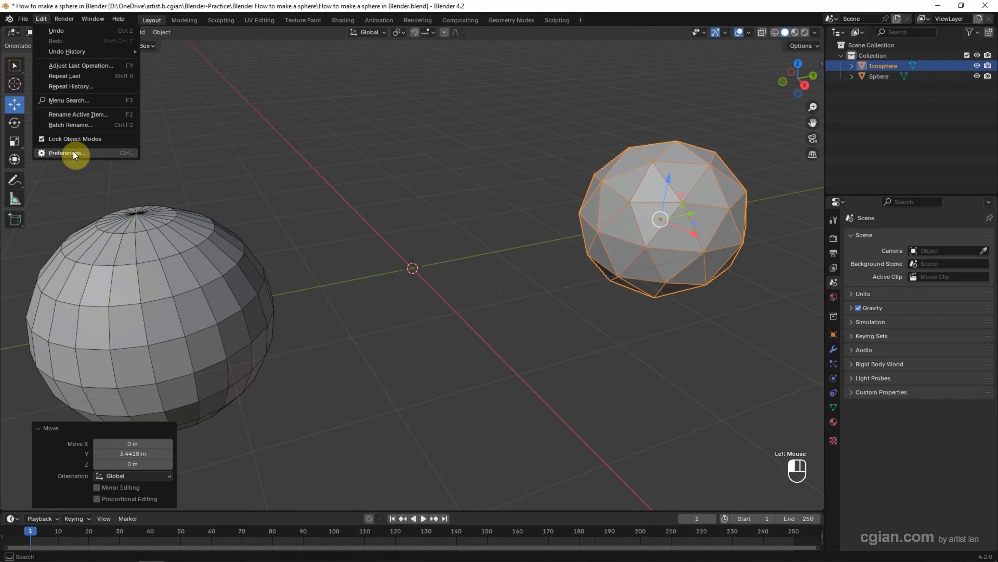
left_click(68, 153)
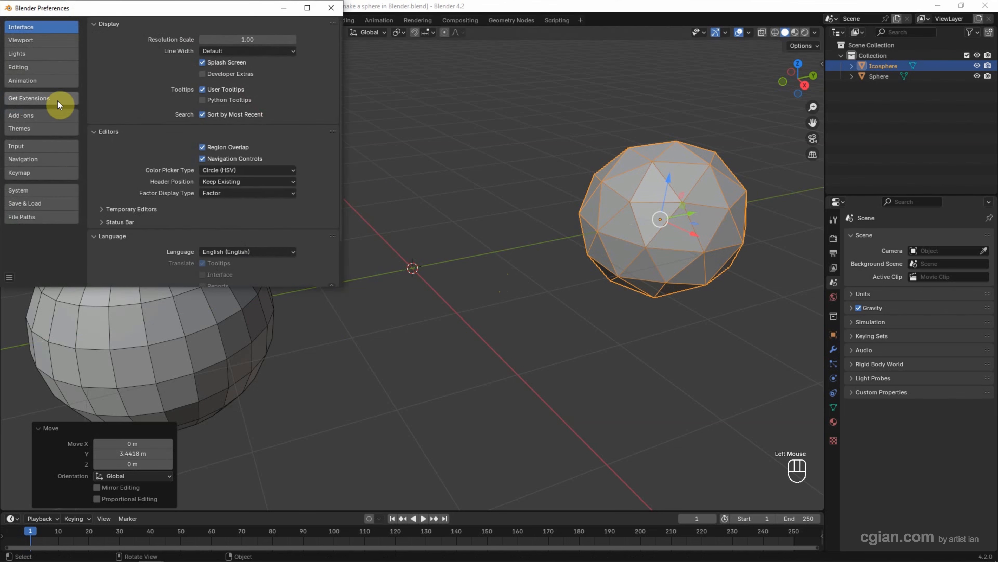
left_click(28, 99)
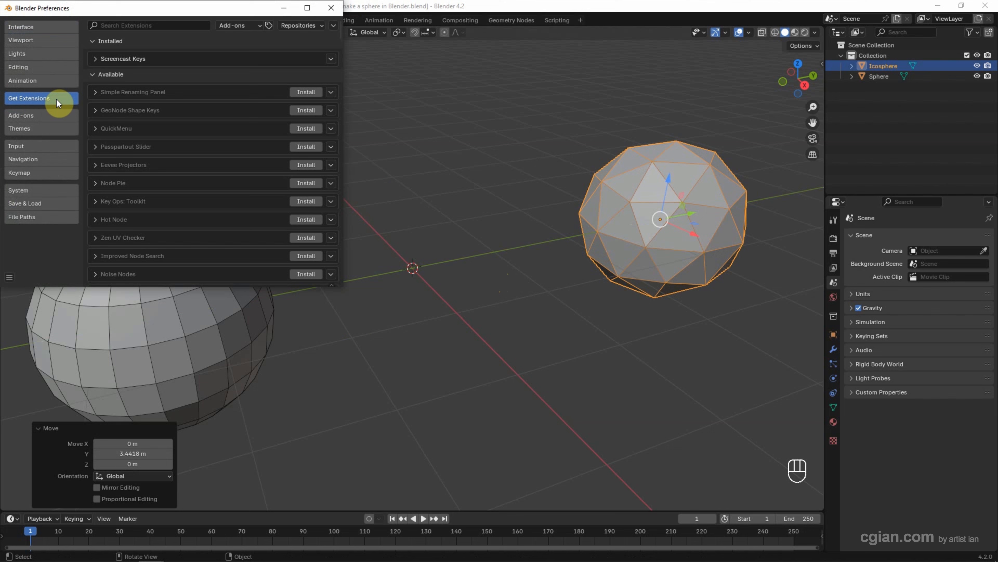
type("ext")
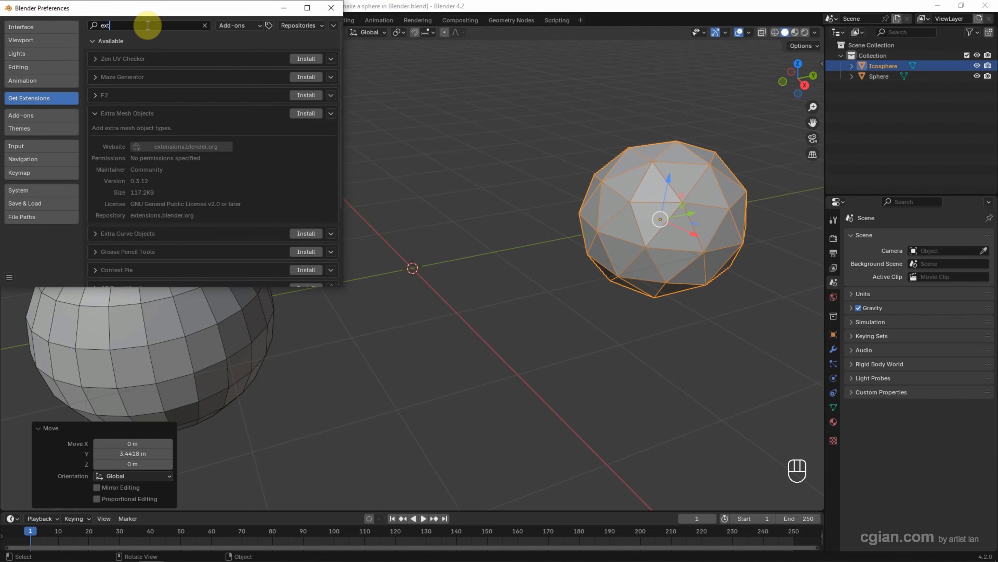
type("extra mesh object")
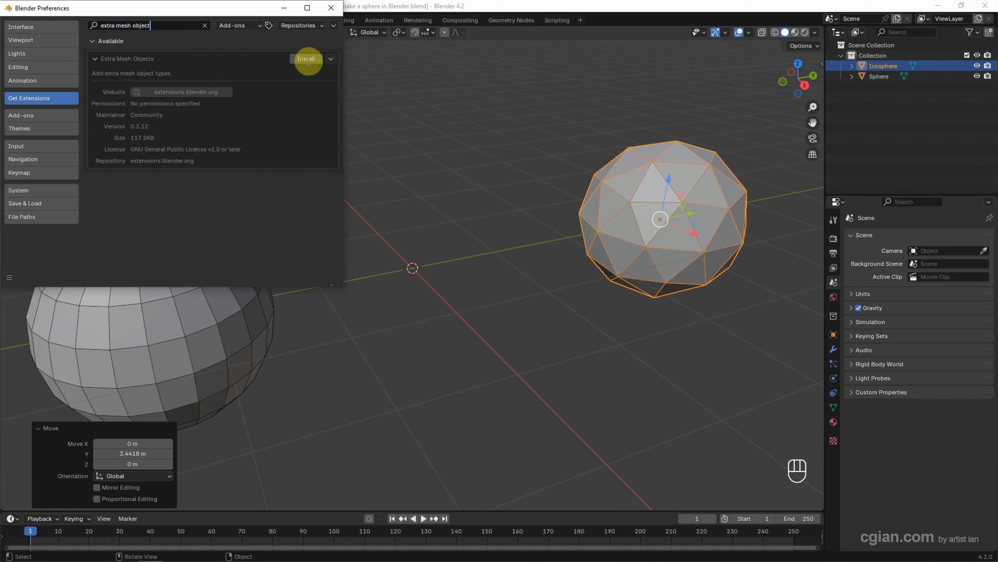
left_click(306, 58)
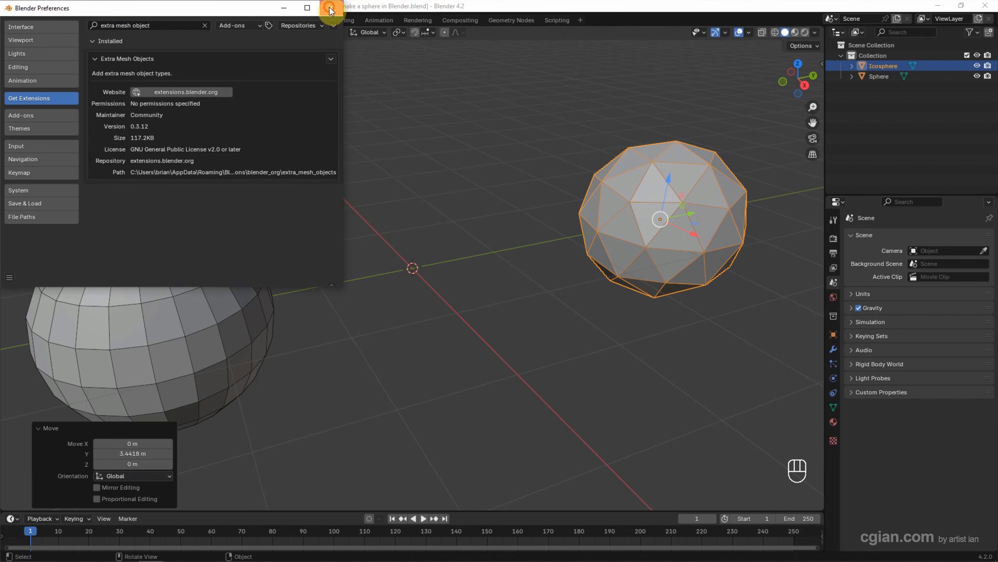
Step: Close Preferences and add a Round Cube quad sphere at the origin
left_click(327, 7)
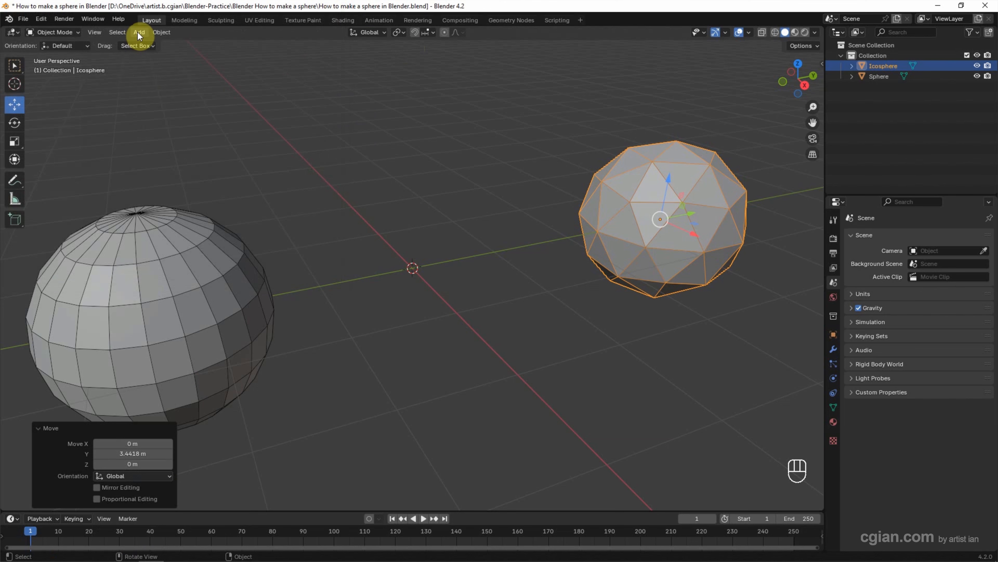
left_click(138, 32)
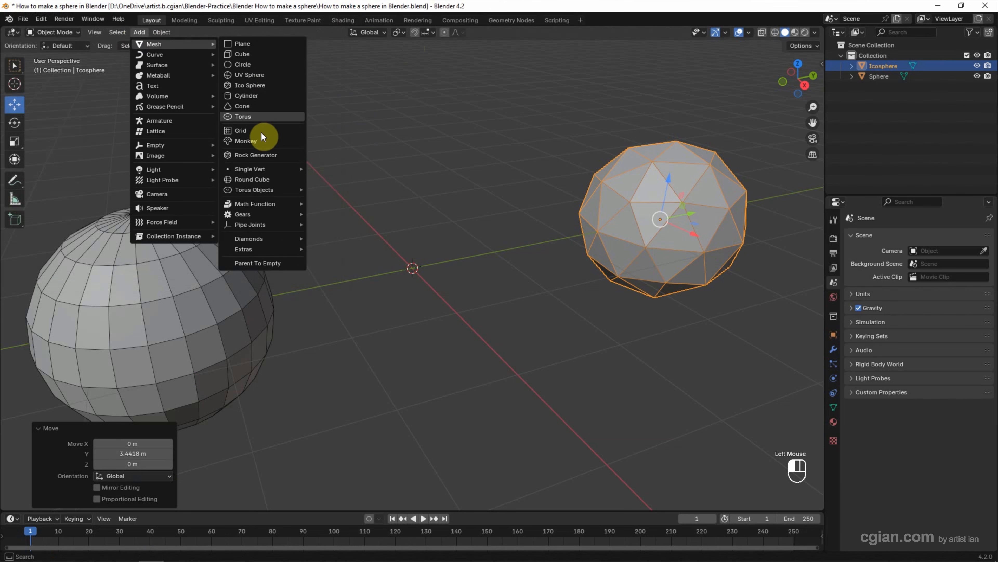
mouse_move(264, 180)
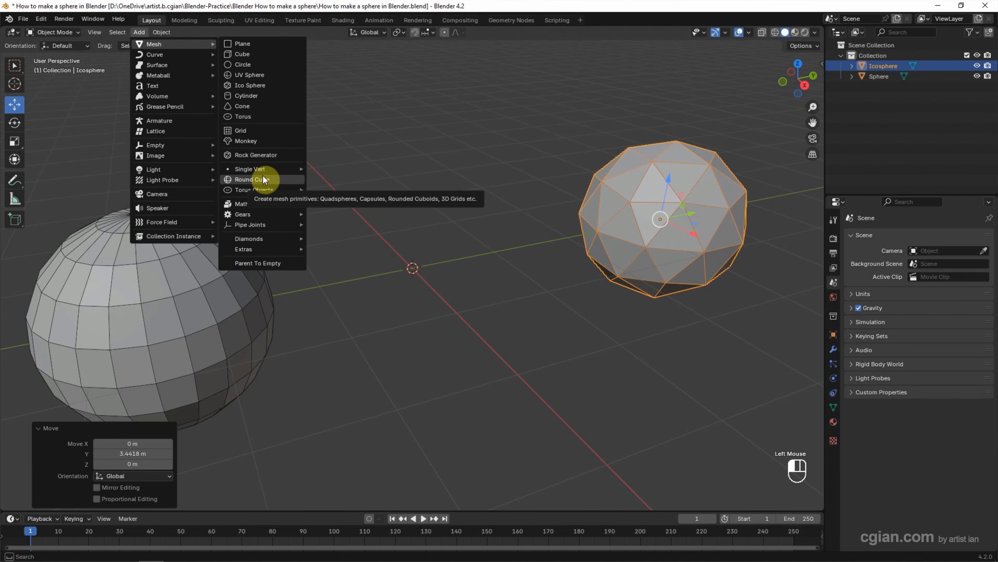
left_click(253, 180)
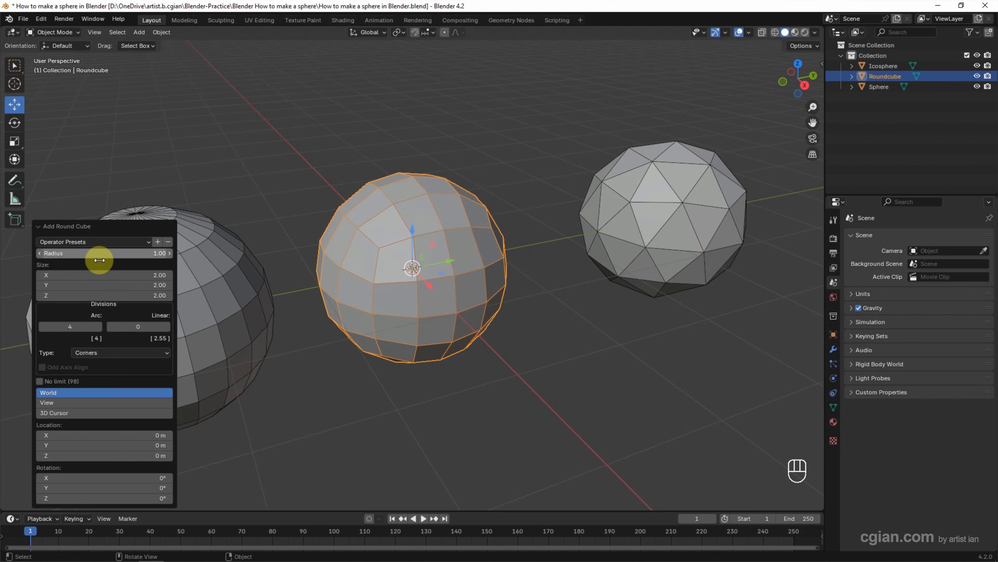
Step: Set the Round Cube's arc divisions to 4 and shade it smooth
left_click(100, 326)
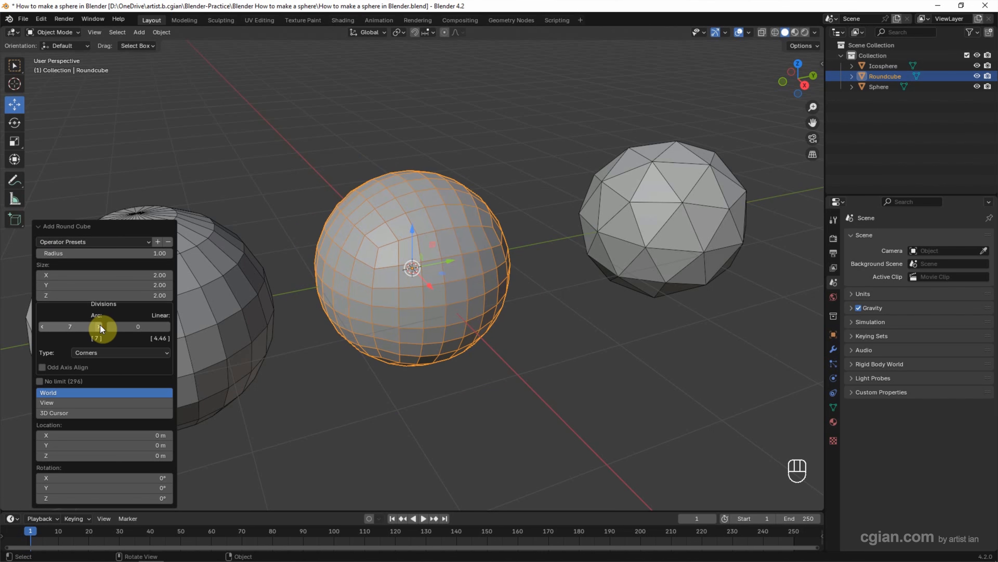
left_click(42, 327)
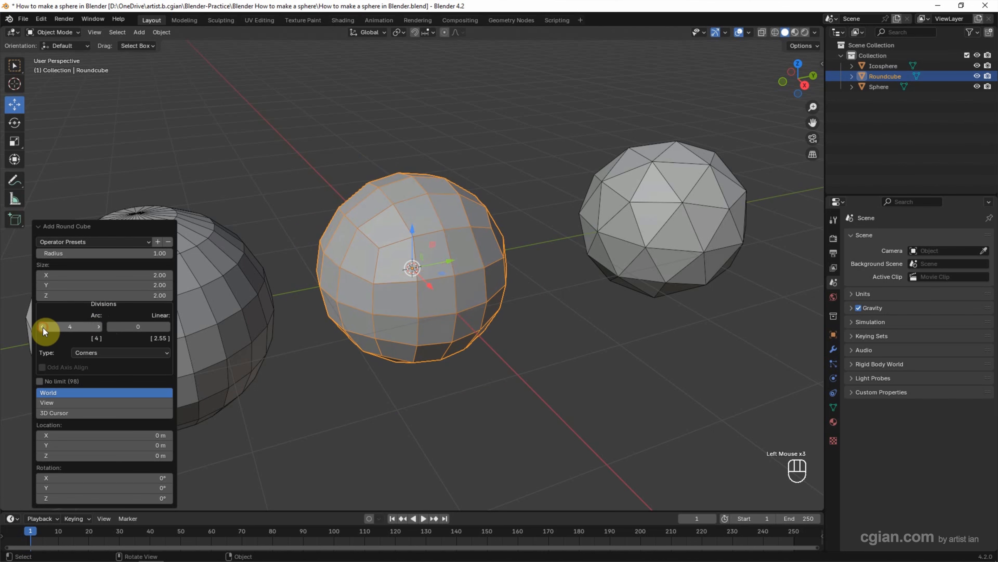
mouse_move(504, 407)
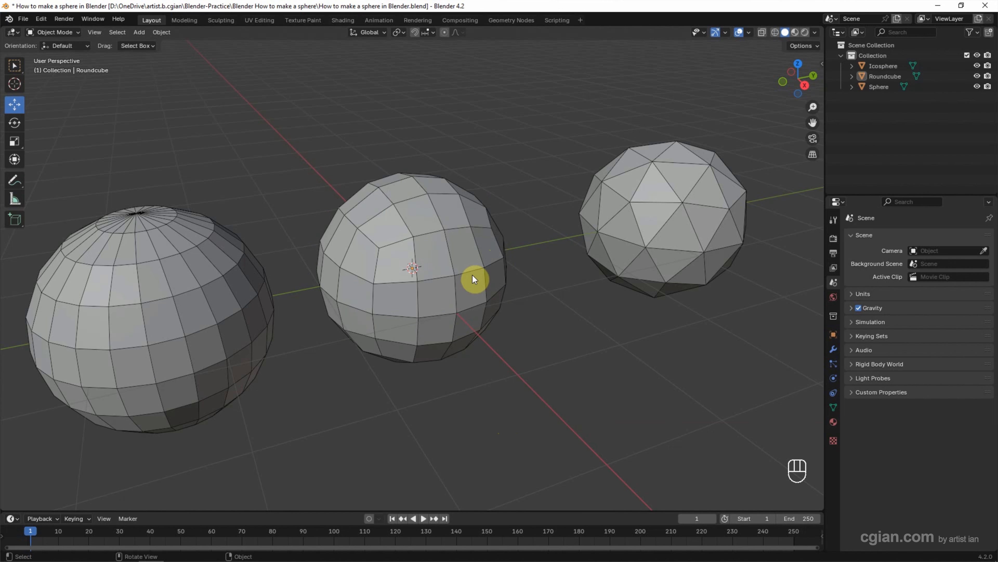
right_click(474, 279)
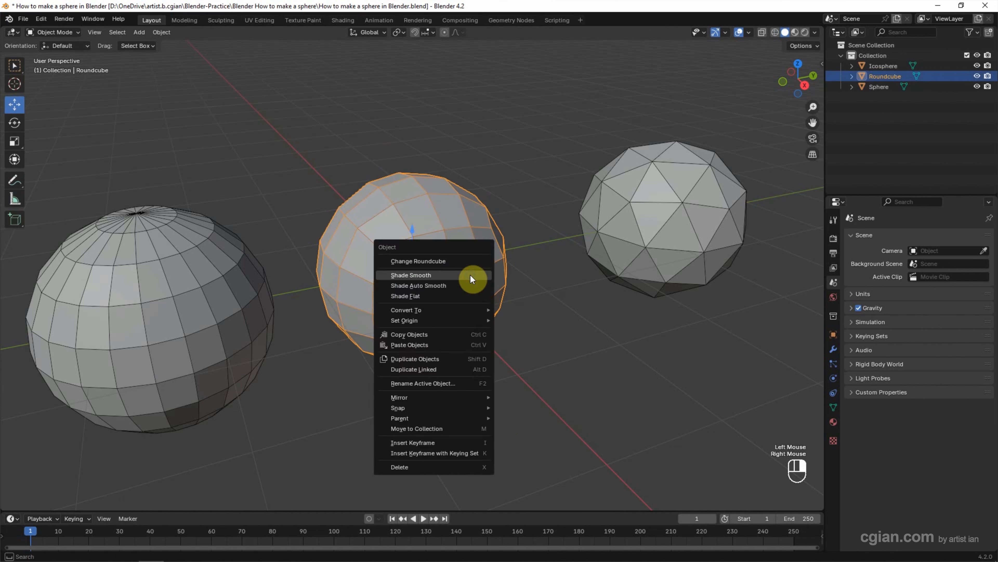